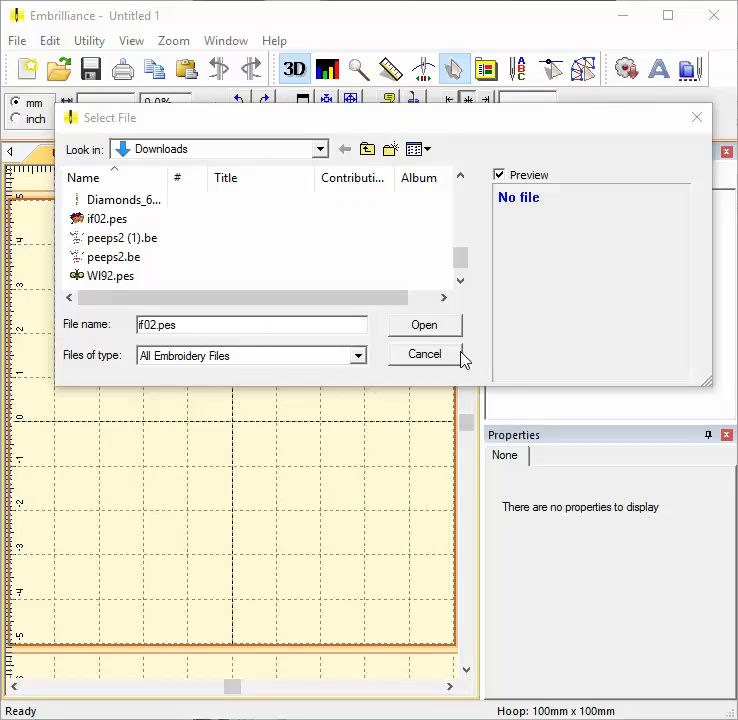
{"action": "mouse_move", "coordinate": [362, 302]}
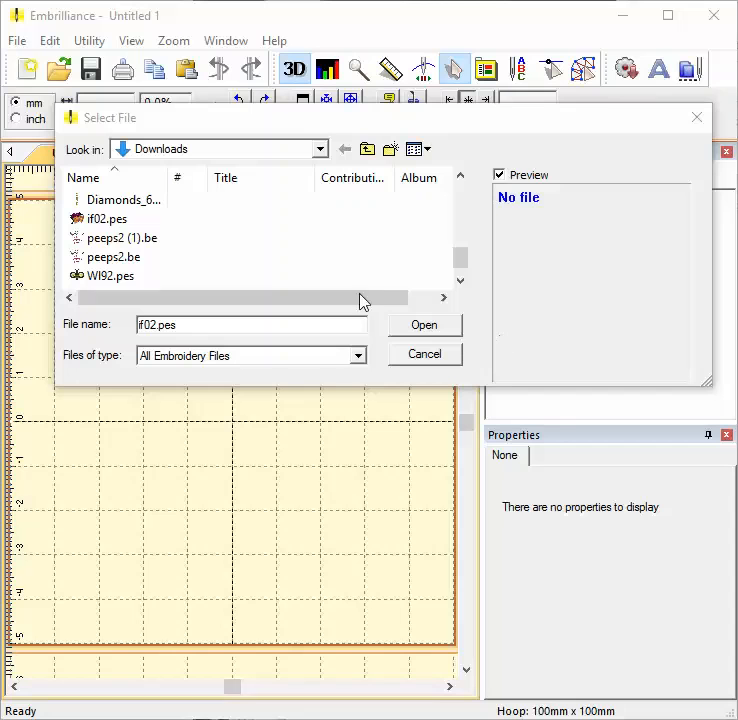
Select the #02.pes design in Downloads to preview its bells and purple flowers.
{"action": "left_click", "coordinate": [108, 218]}
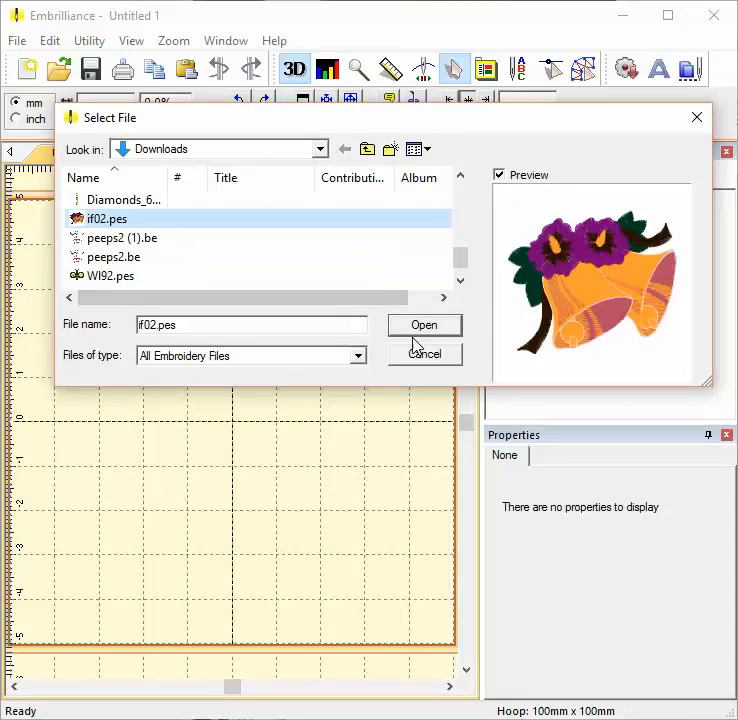
Open #02.pes and recolor threads 1 and 3 to Hemingworth Christmas Green and Citrus Burst.
{"action": "left_click", "coordinate": [424, 324]}
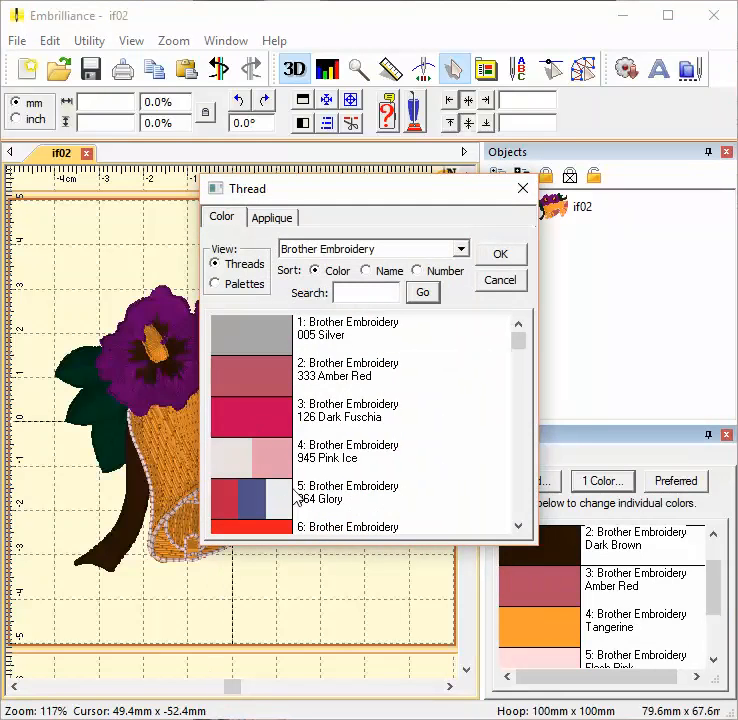
{"action": "left_click", "coordinate": [500, 252]}
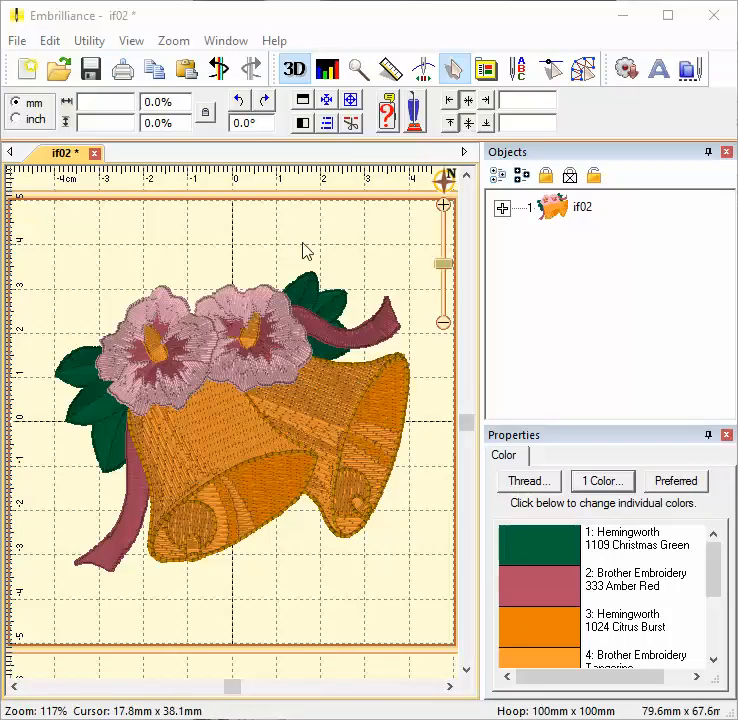
Bring up the File menu for Save As (Stitch and Working).
{"action": "left_click", "coordinate": [16, 40]}
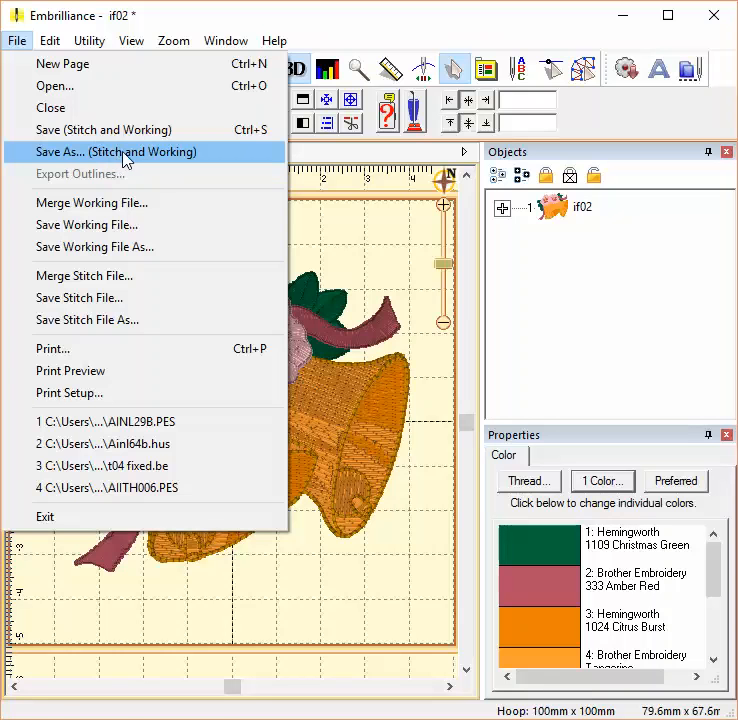
Save the design as bellflowers in HUS format in the Embroidery Designs folder.
{"action": "left_click", "coordinate": [116, 152]}
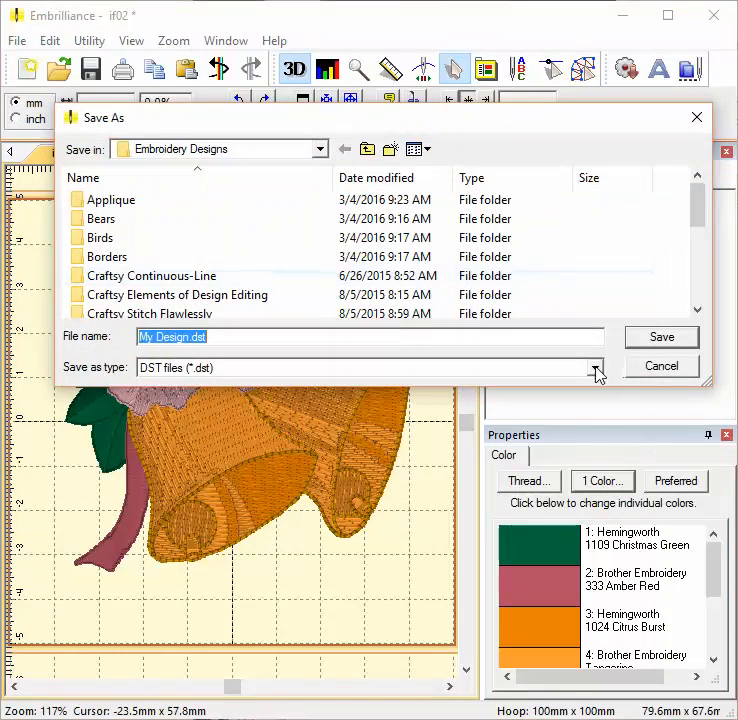
{"action": "left_click", "coordinate": [594, 368]}
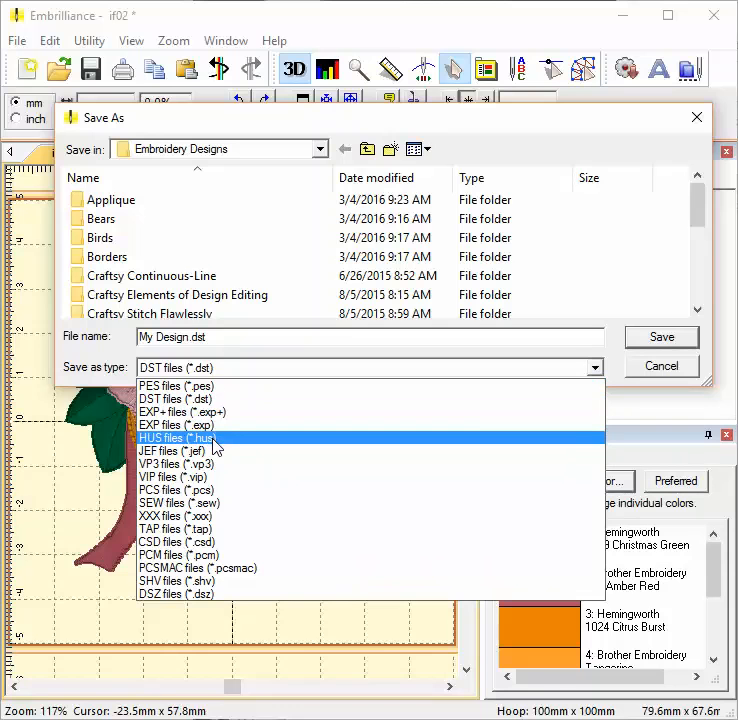
{"action": "left_click", "coordinate": [178, 438]}
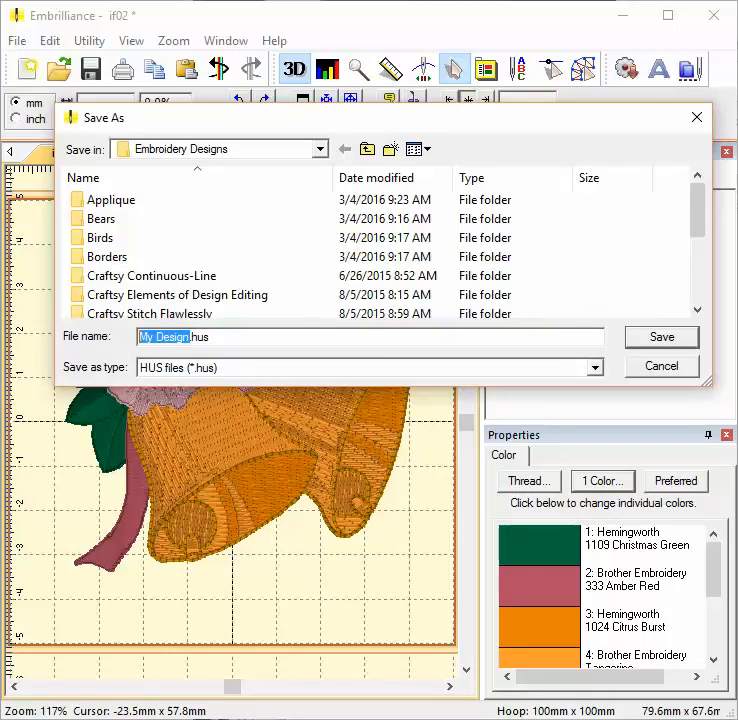
{"action": "type", "text": "bellflowers.hus"}
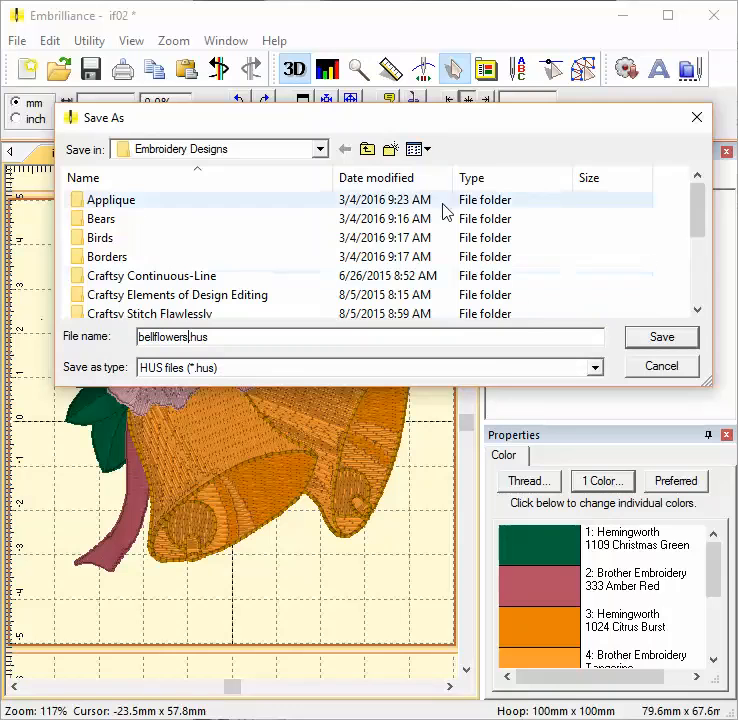
{"action": "left_click", "coordinate": [660, 336]}
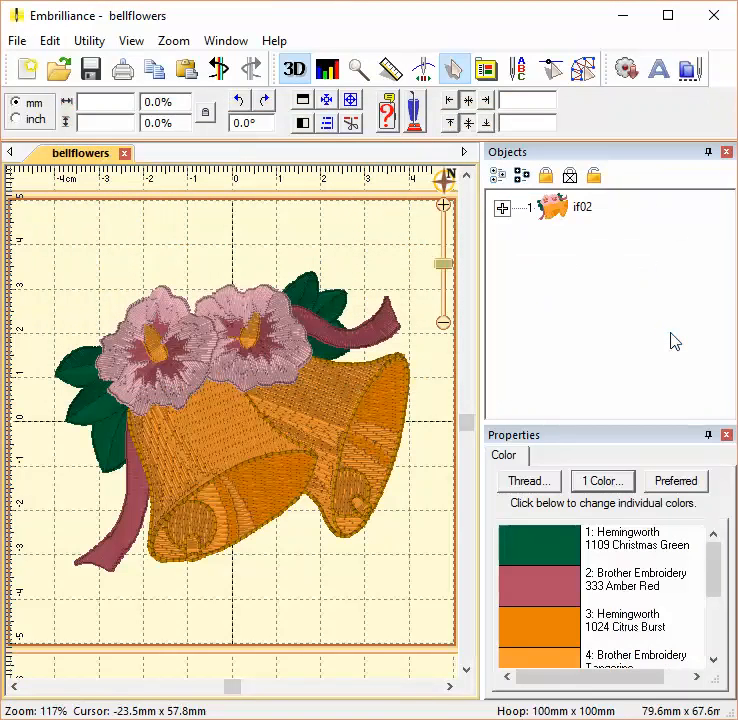